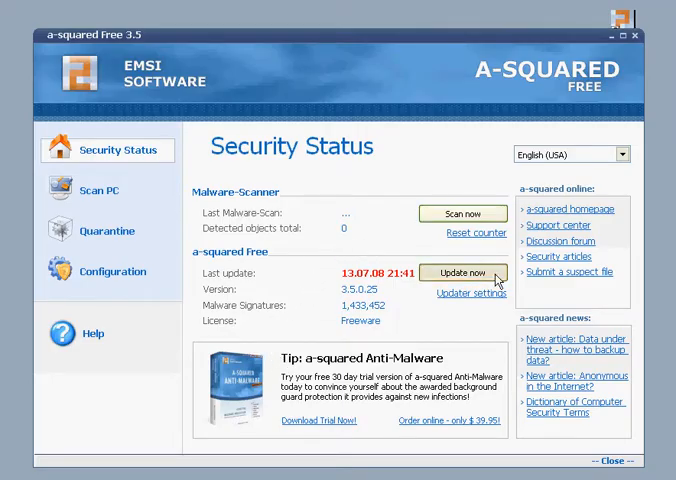
Start downloading the latest malware signatures from the Security Status page
click(464, 272)
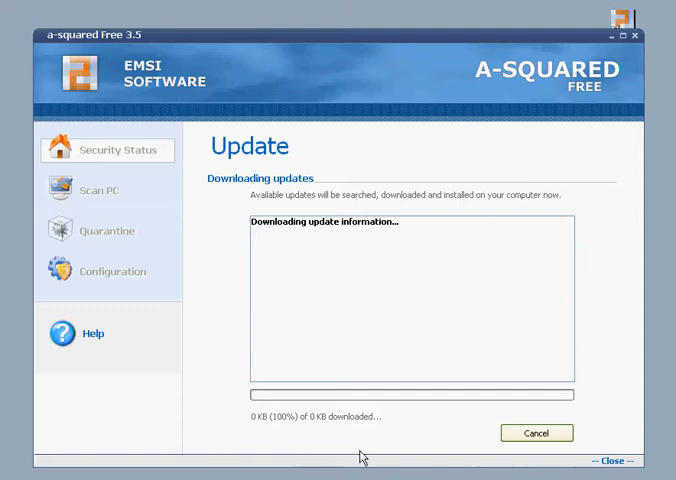
mouse_move(418, 428)
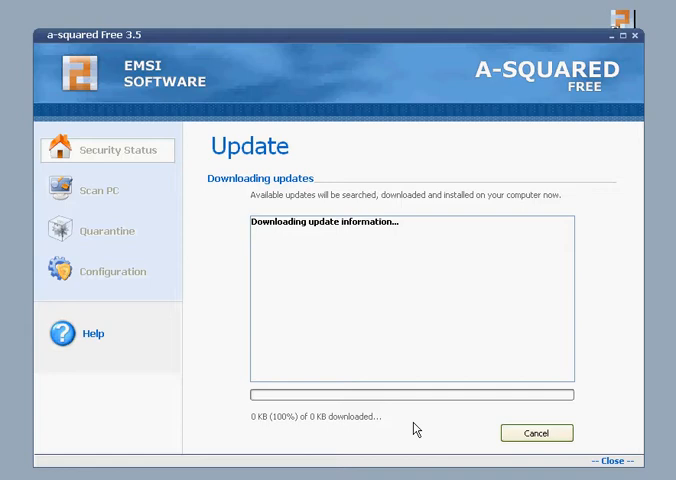
mouse_move(288, 436)
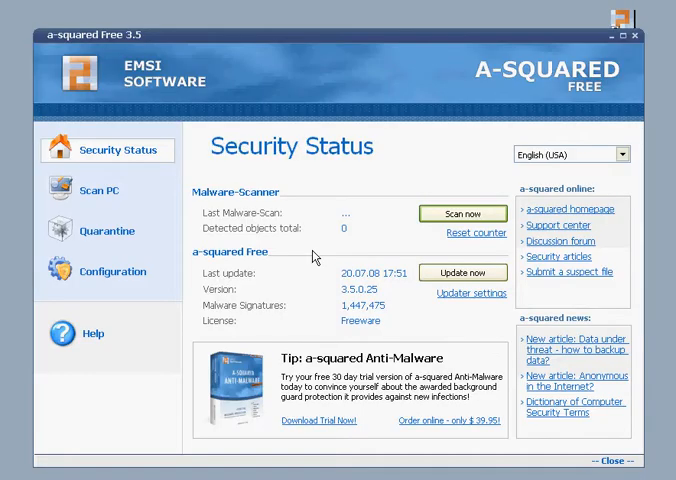
mouse_move(440, 182)
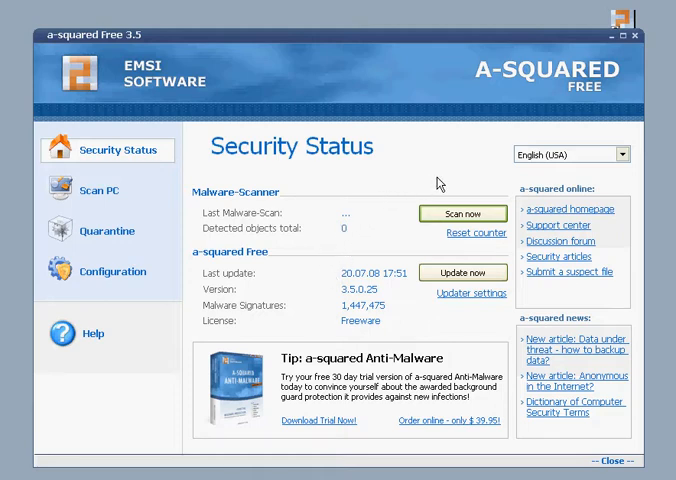
Choose the slow, thorough Deep Scan of all hard disks from the Scan PC options
click(104, 192)
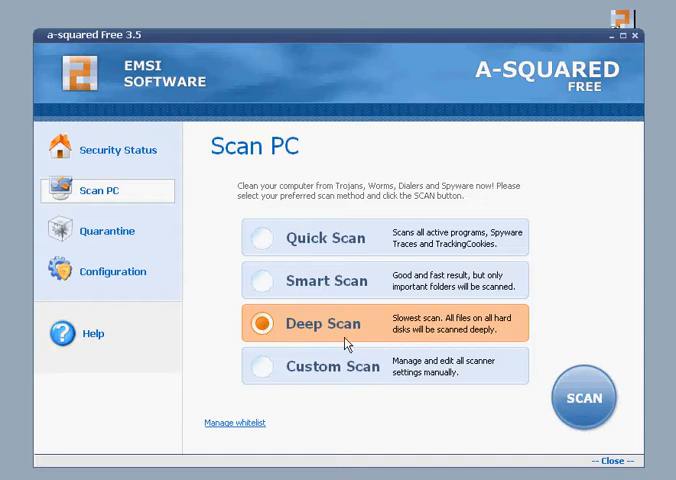
click(584, 396)
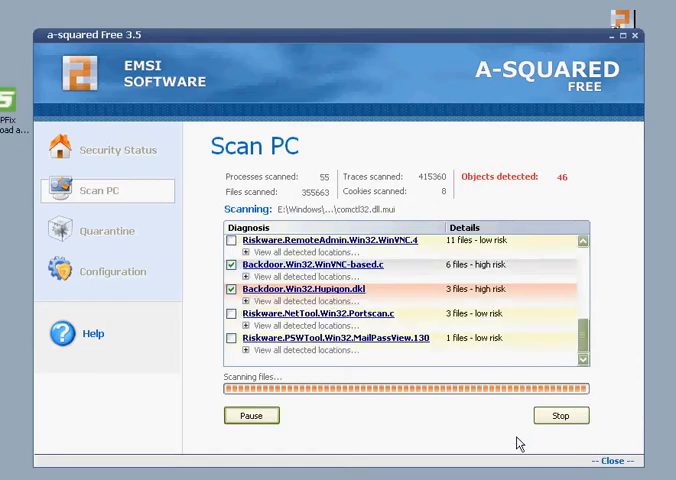
mouse_move(412, 434)
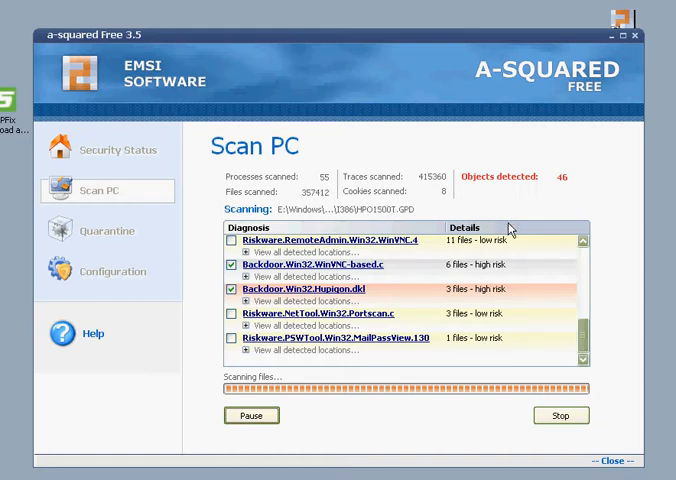
mouse_move(450, 444)
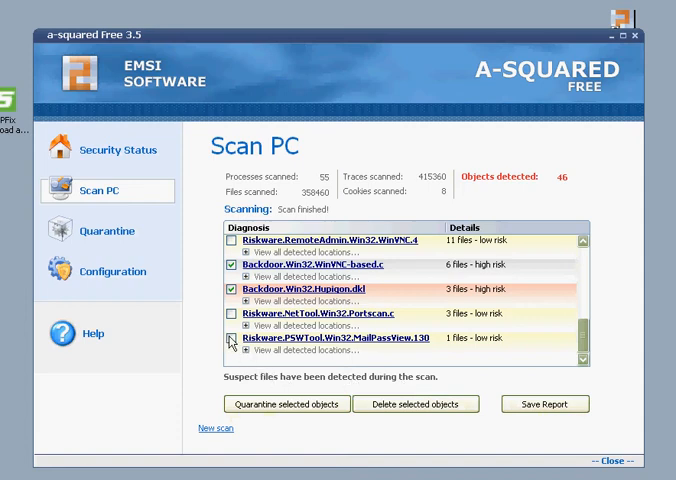
Mark all 46 detected objects in the finished scan results via 'Select all'
right_click(228, 348)
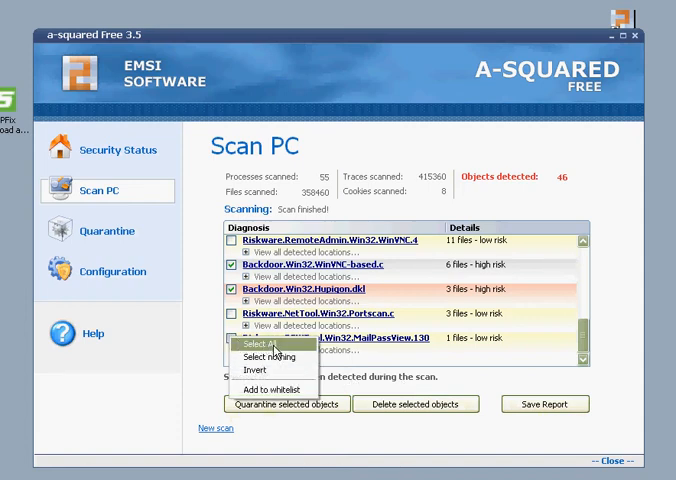
click(280, 344)
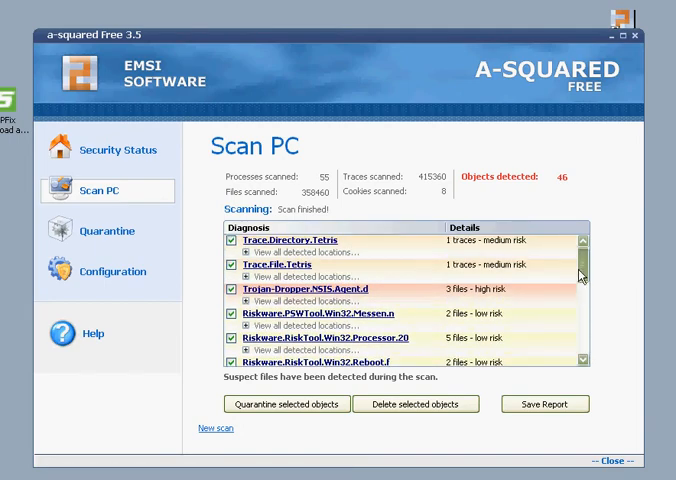
scroll(down, 3)
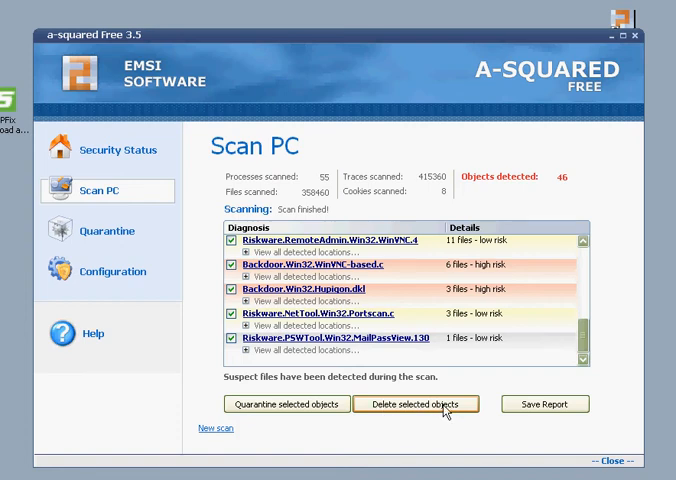
Delete all checked threats and confirm, leaving the results list empty
click(426, 404)
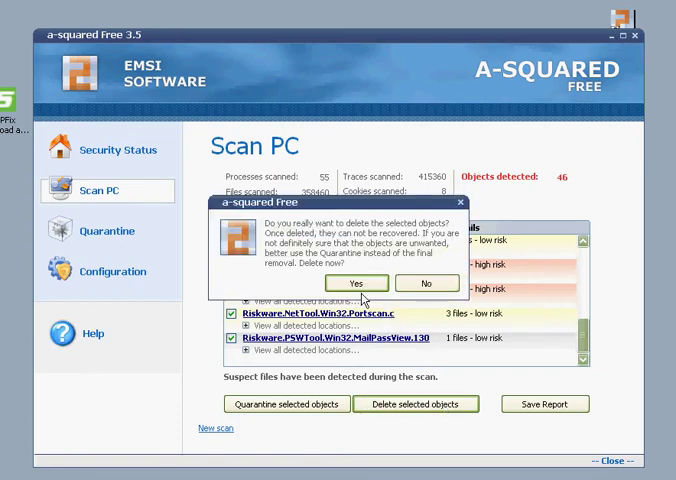
click(356, 284)
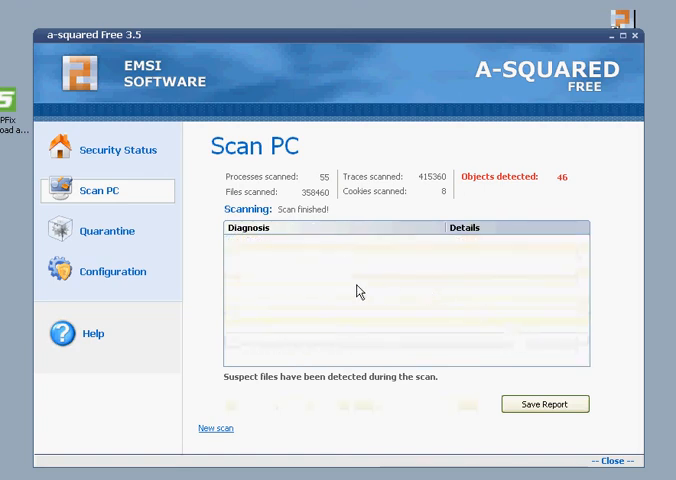
mouse_move(648, 36)
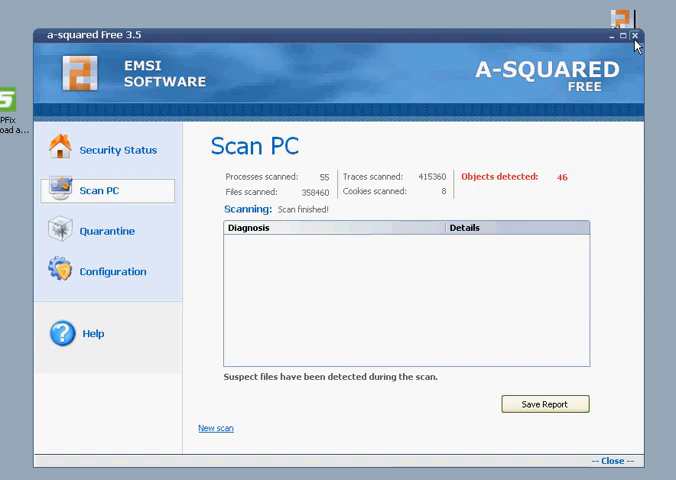
Close the a-squared window and start entering a name in the 'Stay Informed!' newsletter prompt
click(646, 36)
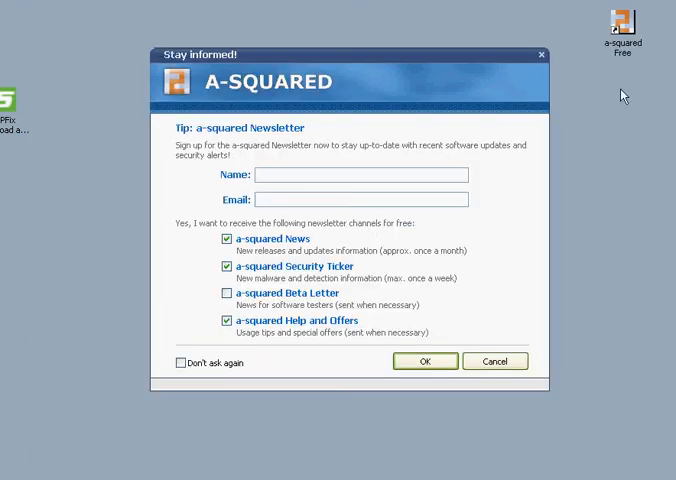
click(300, 174)
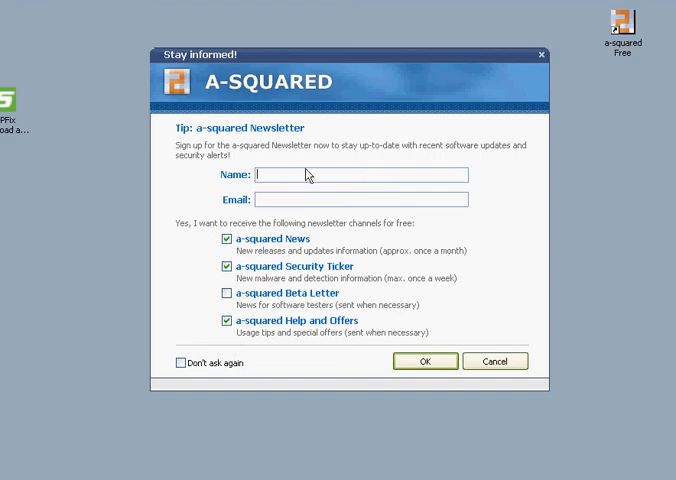
mouse_move(220, 340)
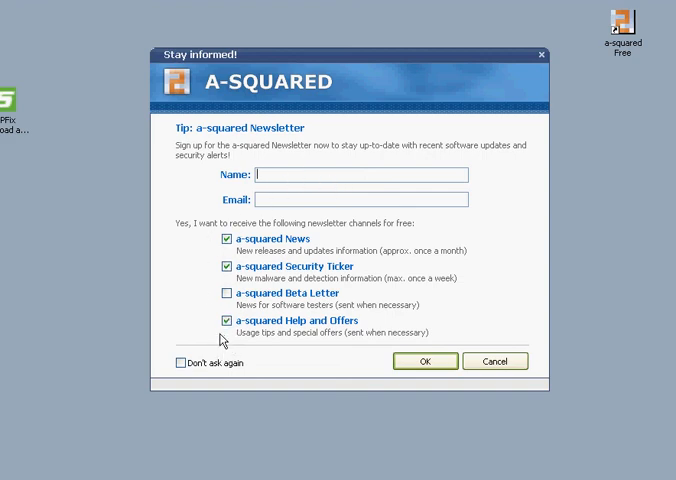
mouse_move(500, 388)
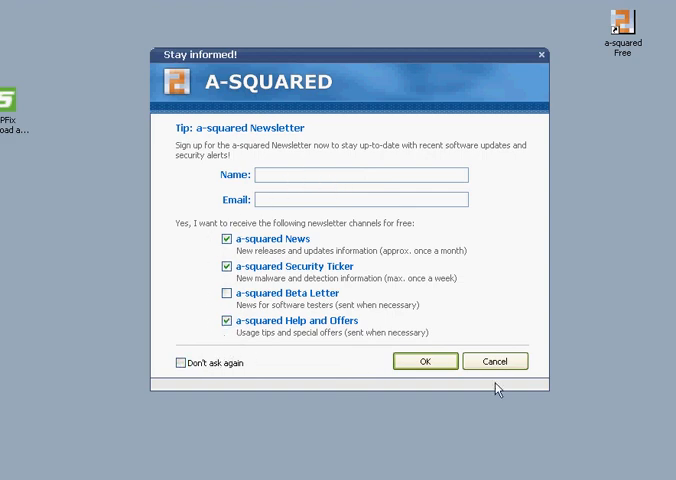